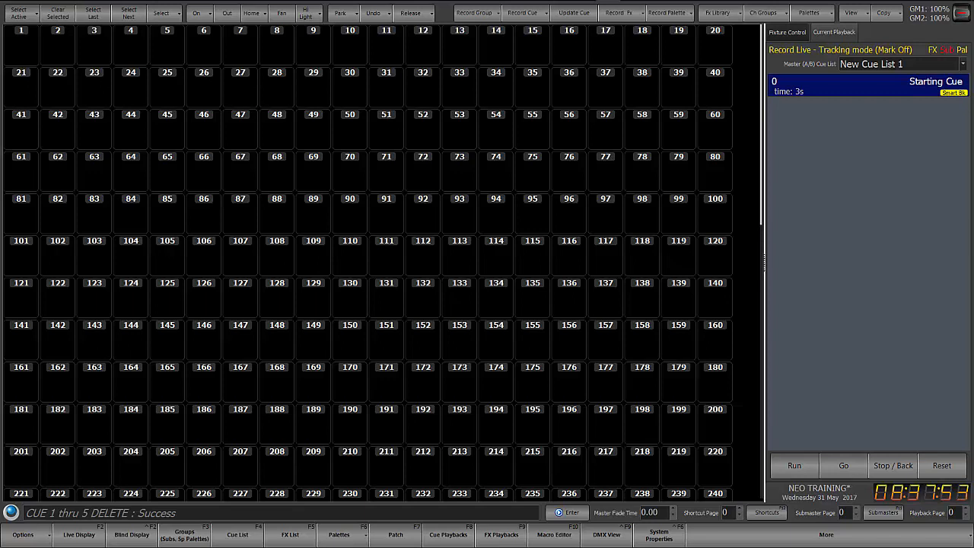
pyautogui.moveTo(472, 296)
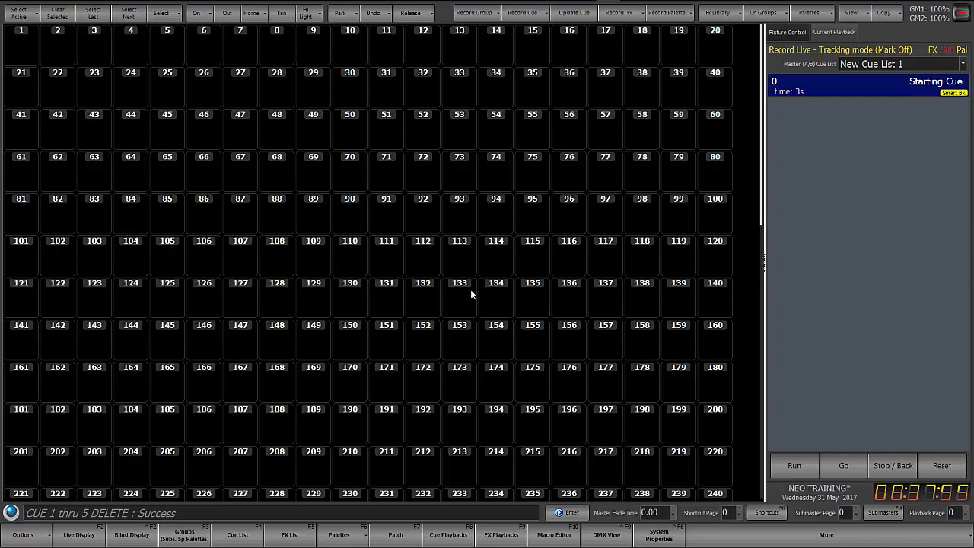
pyautogui.moveTo(496, 286)
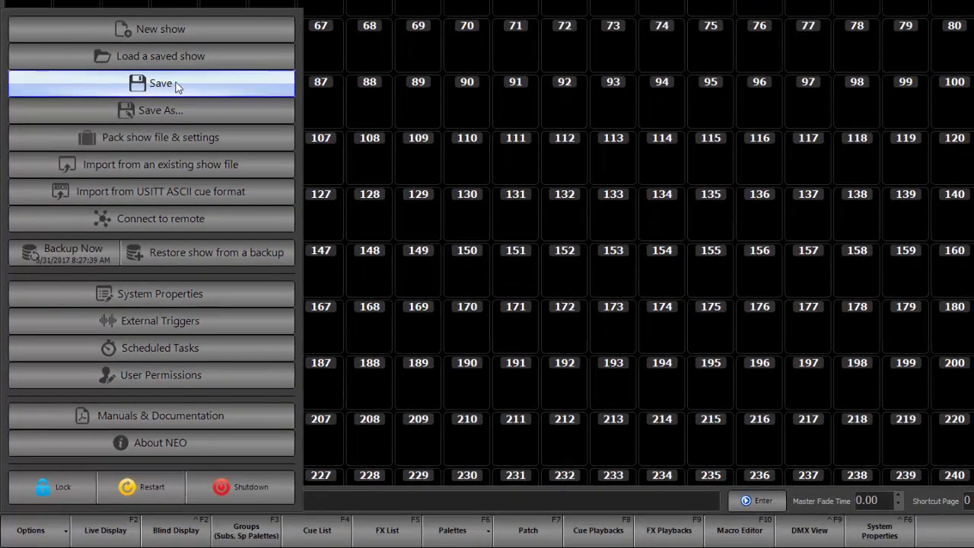
# Save the show, then bring up System Properties in Advanced mode on the System Settings page.
pyautogui.click(161, 82)
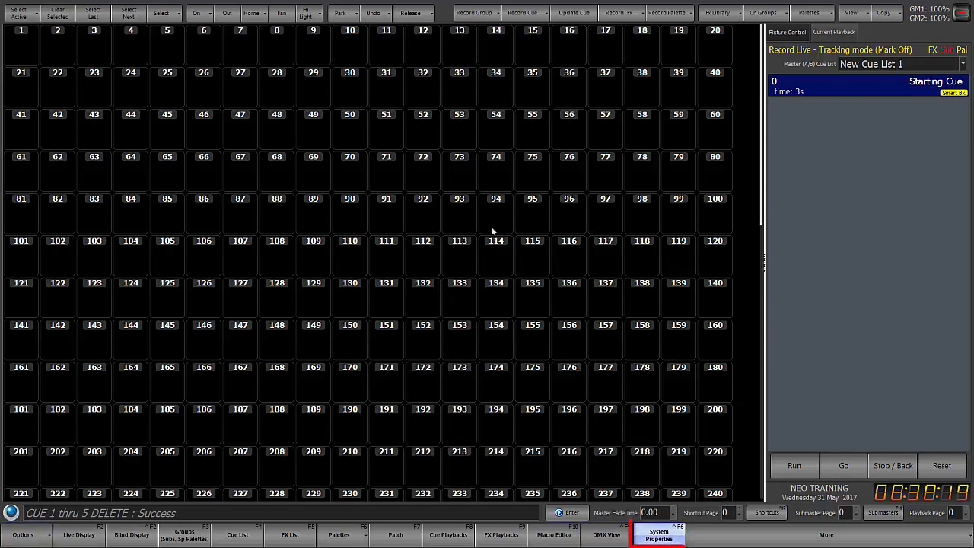
pyautogui.click(657, 533)
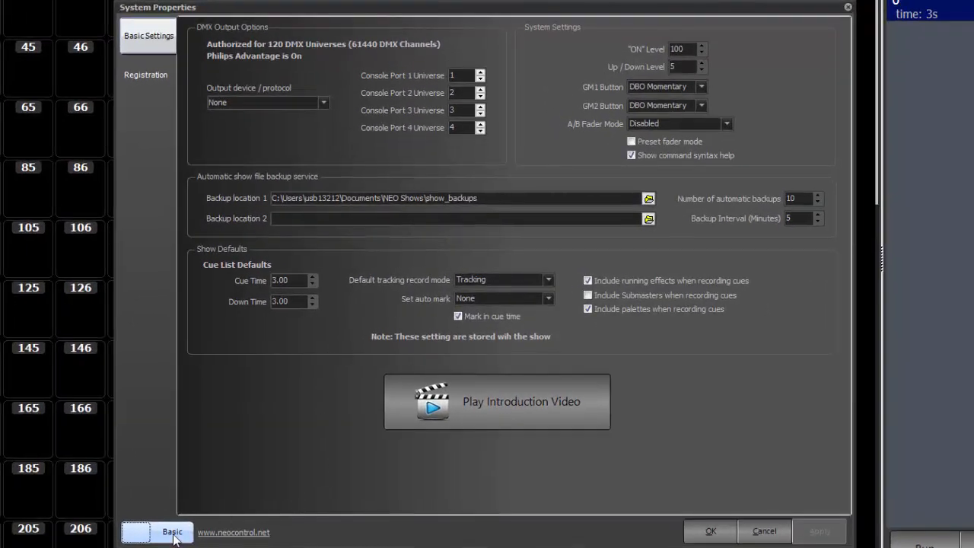
pyautogui.click(155, 531)
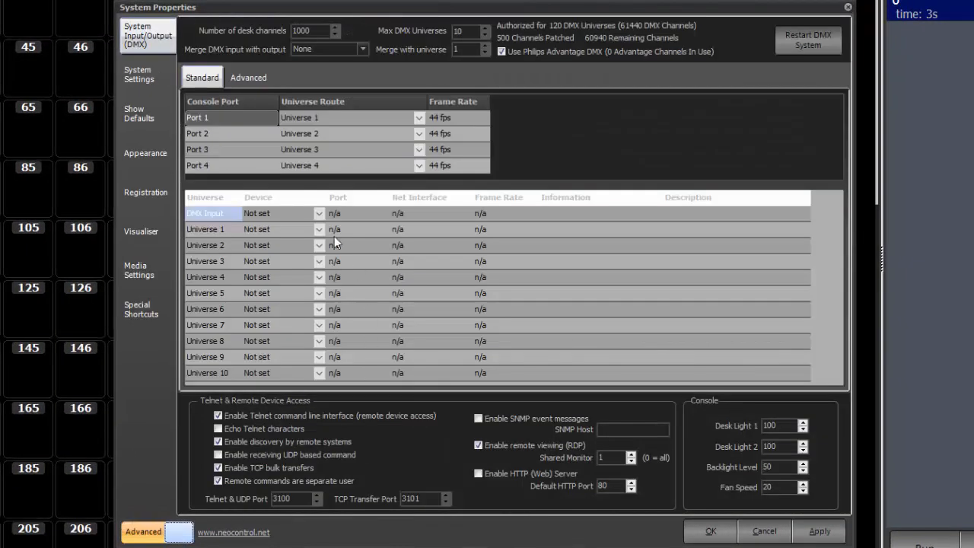
pyautogui.click(140, 73)
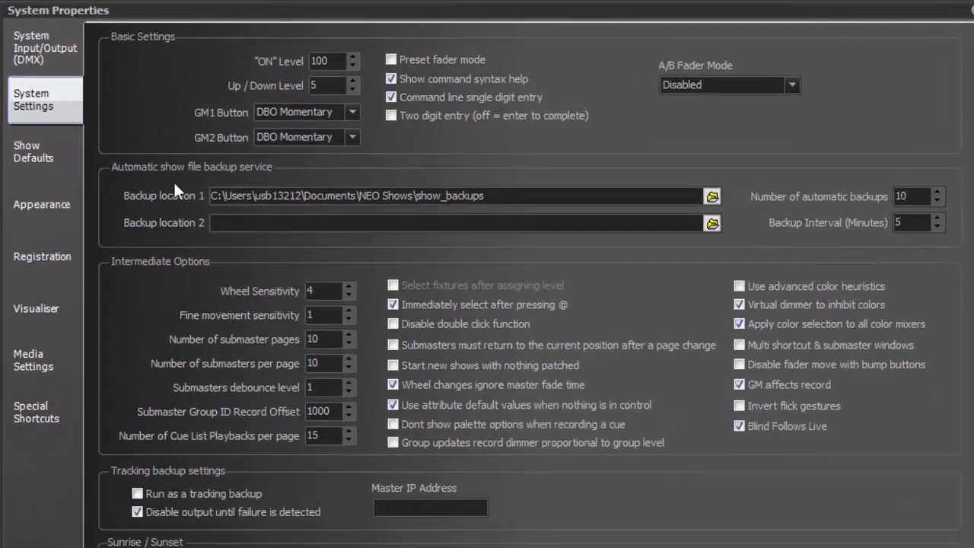
pyautogui.moveTo(256, 181)
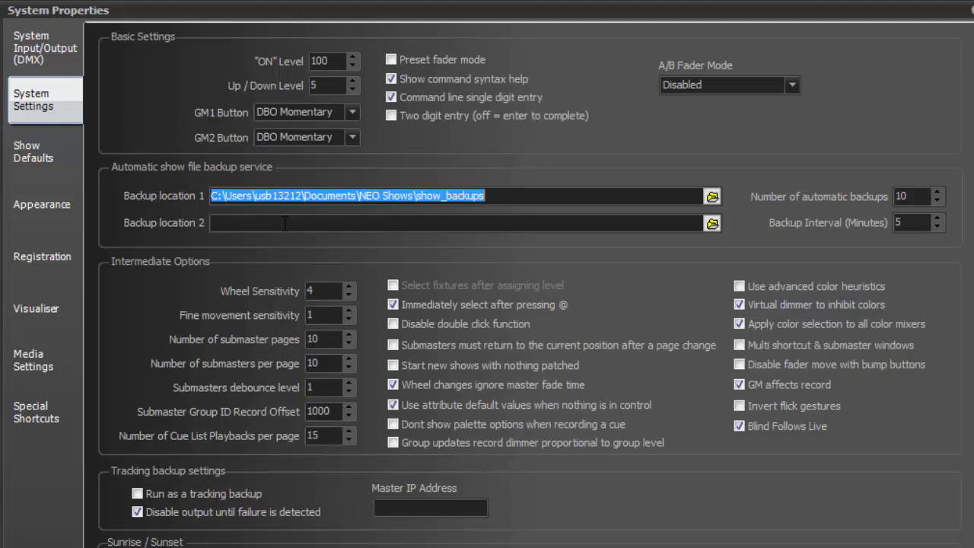
# Choose the Showfiles folder on Lexar (H:) as Backup location 2.
pyautogui.click(586, 262)
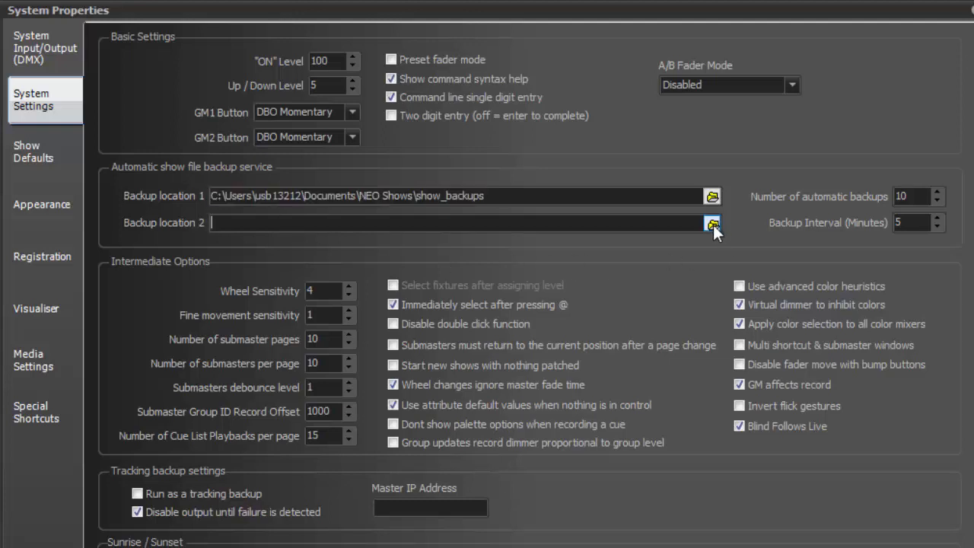
pyautogui.click(713, 222)
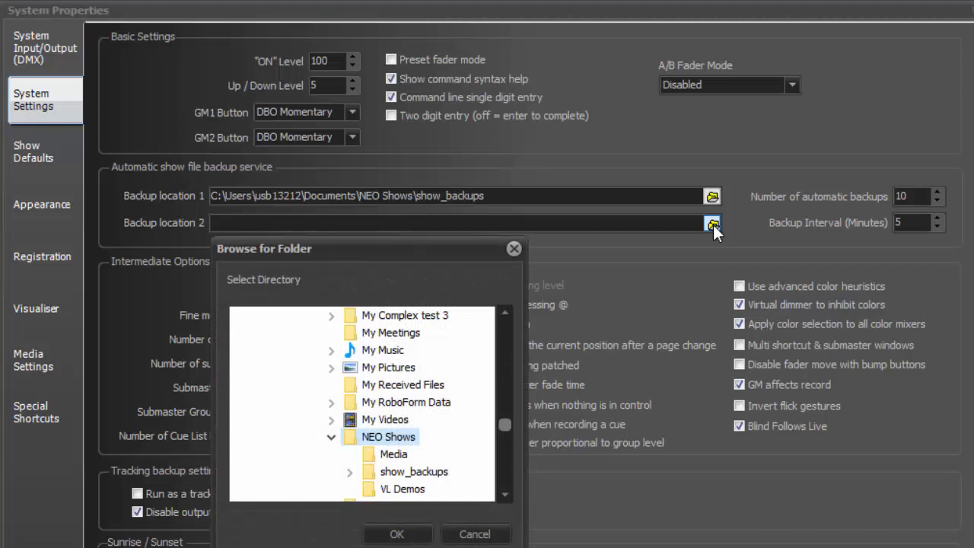
pyautogui.moveTo(479, 353)
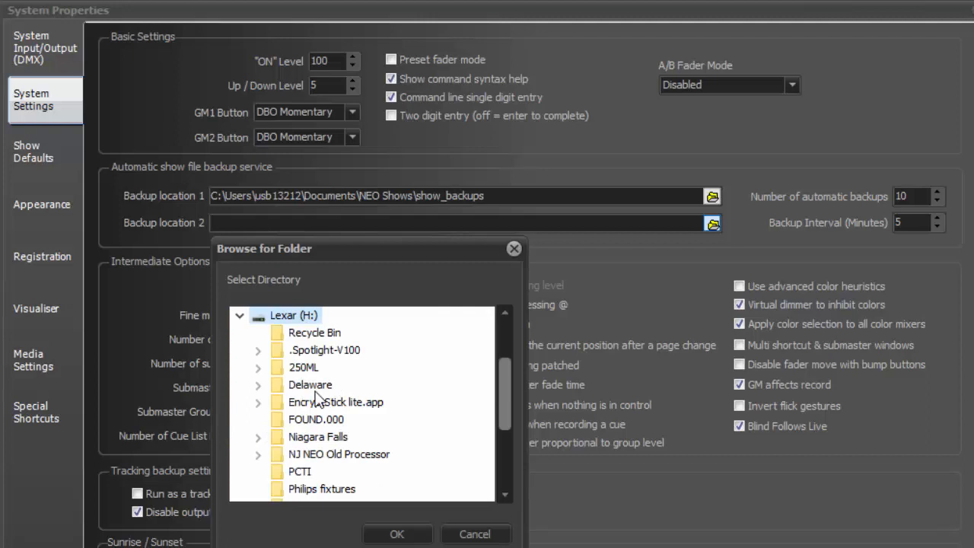
pyautogui.scroll(-3)
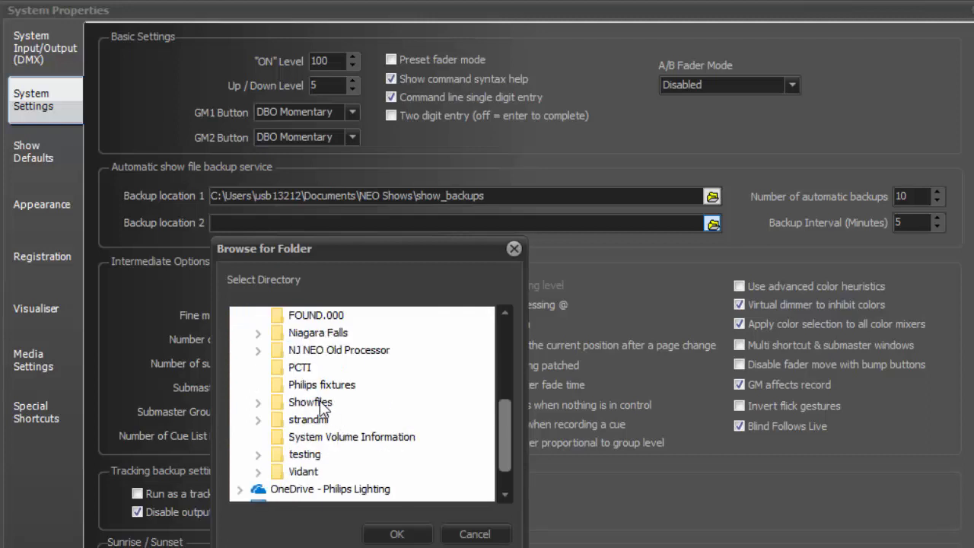
pyautogui.click(395, 532)
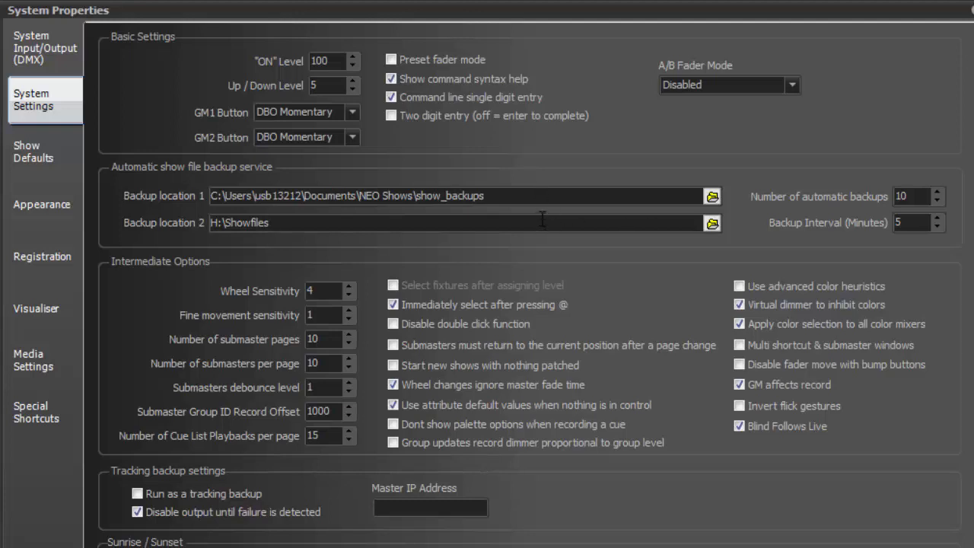
pyautogui.tripleClick(910, 196)
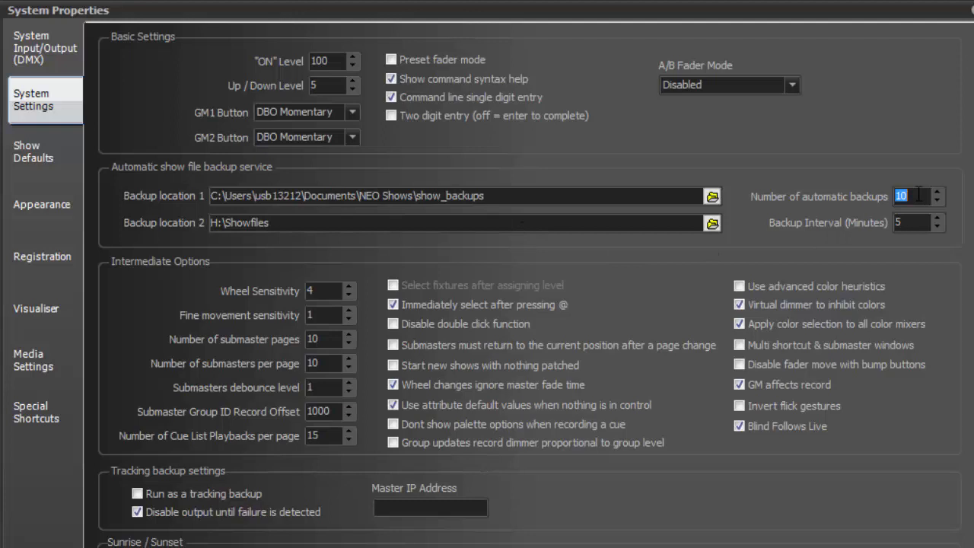
pyautogui.click(913, 222)
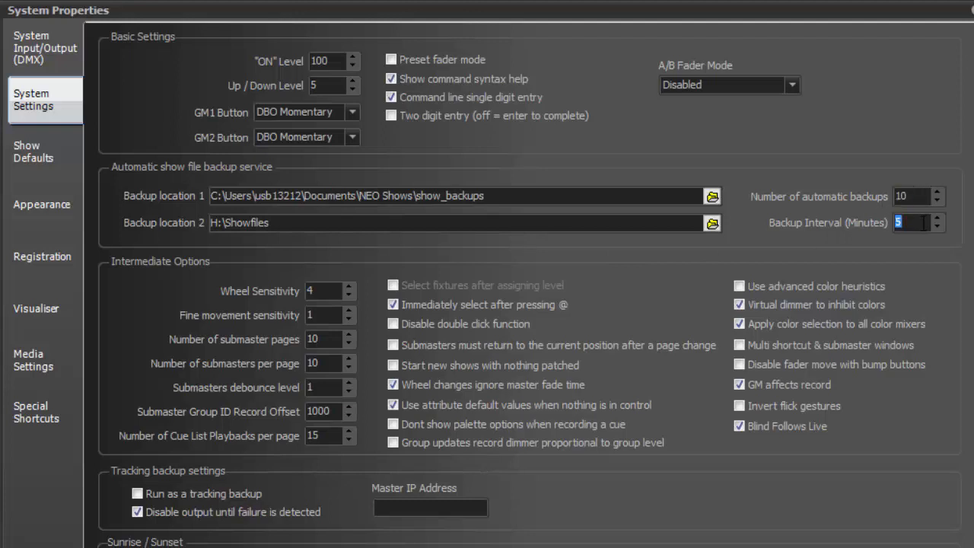
pyautogui.click(913, 196)
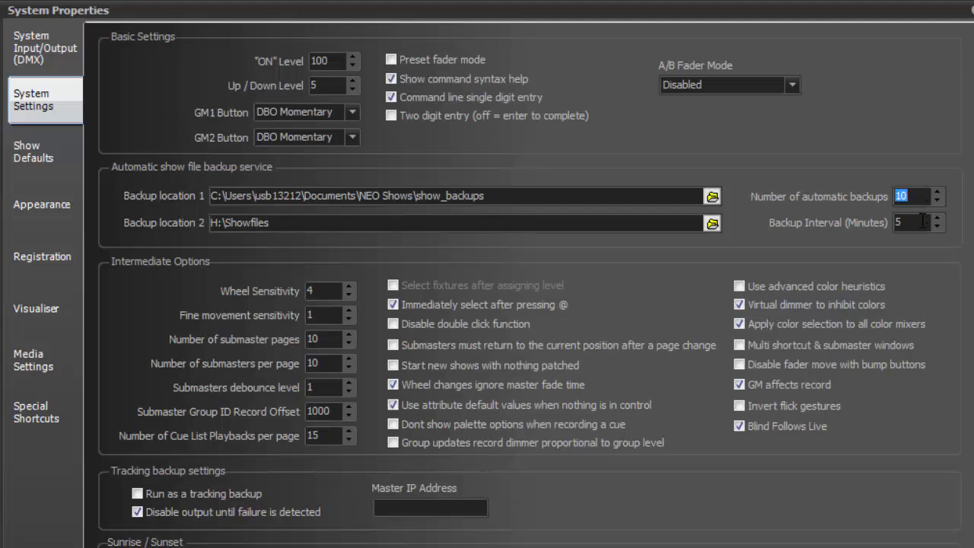
pyautogui.click(913, 222)
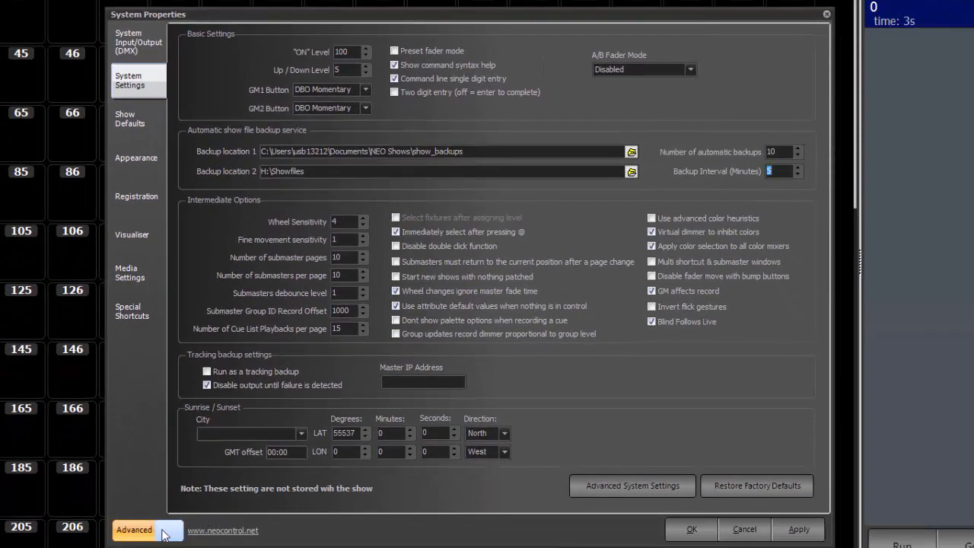
# Return to Basic mode and again choose Showfiles on Lexar (H:) as Backup location 2.
pyautogui.click(140, 529)
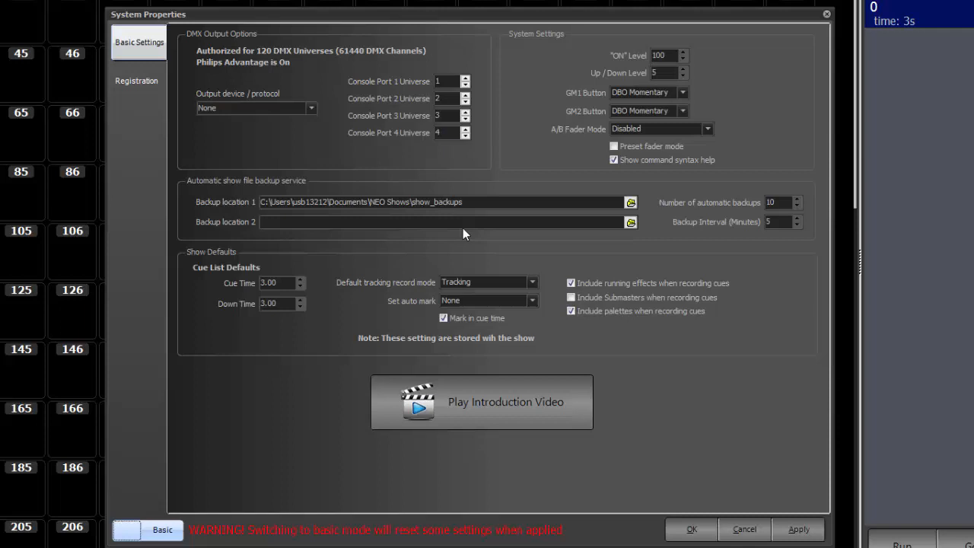
pyautogui.moveTo(216, 195)
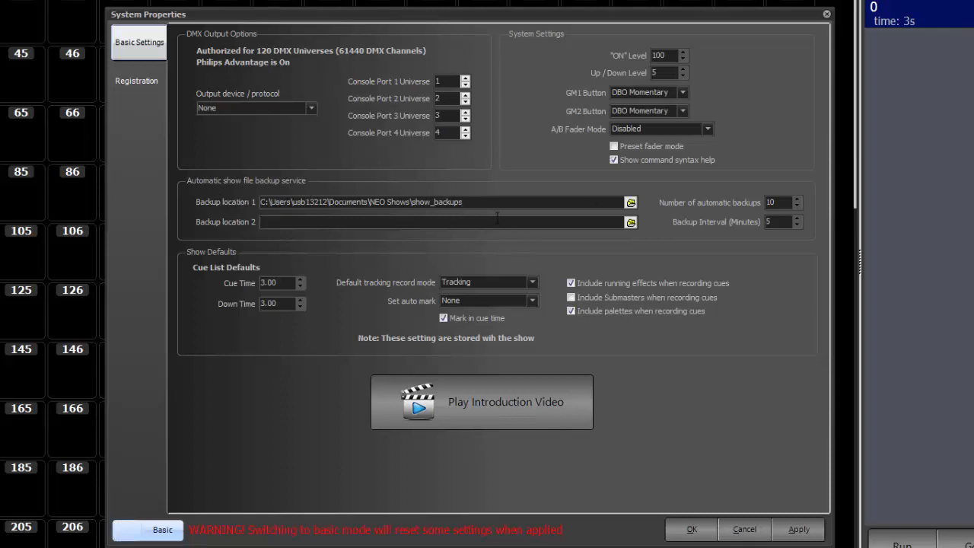
pyautogui.click(630, 222)
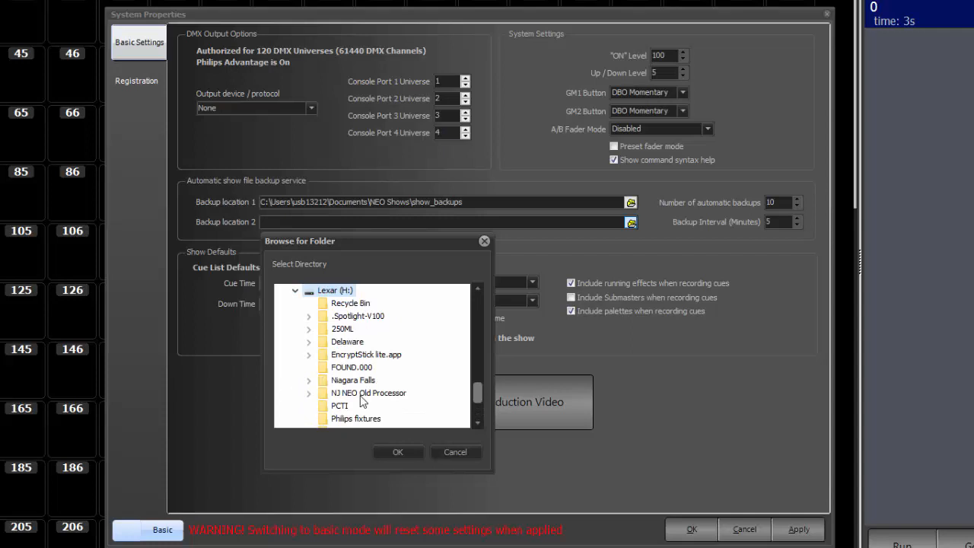
pyautogui.scroll(-3)
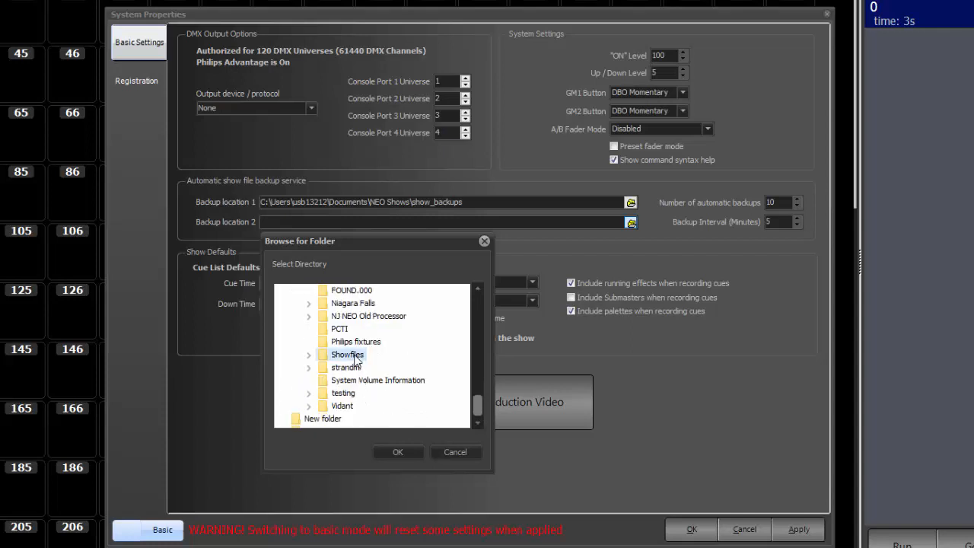
pyautogui.click(397, 451)
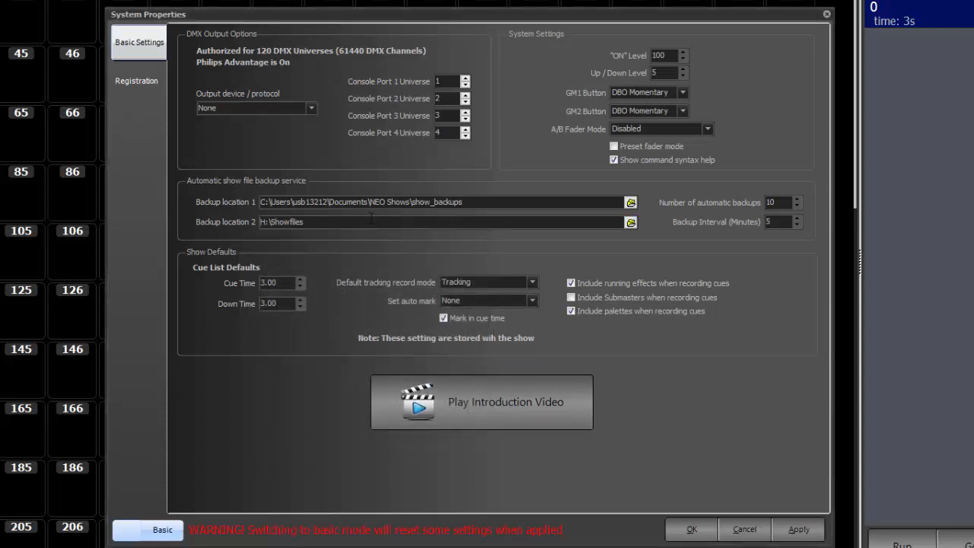